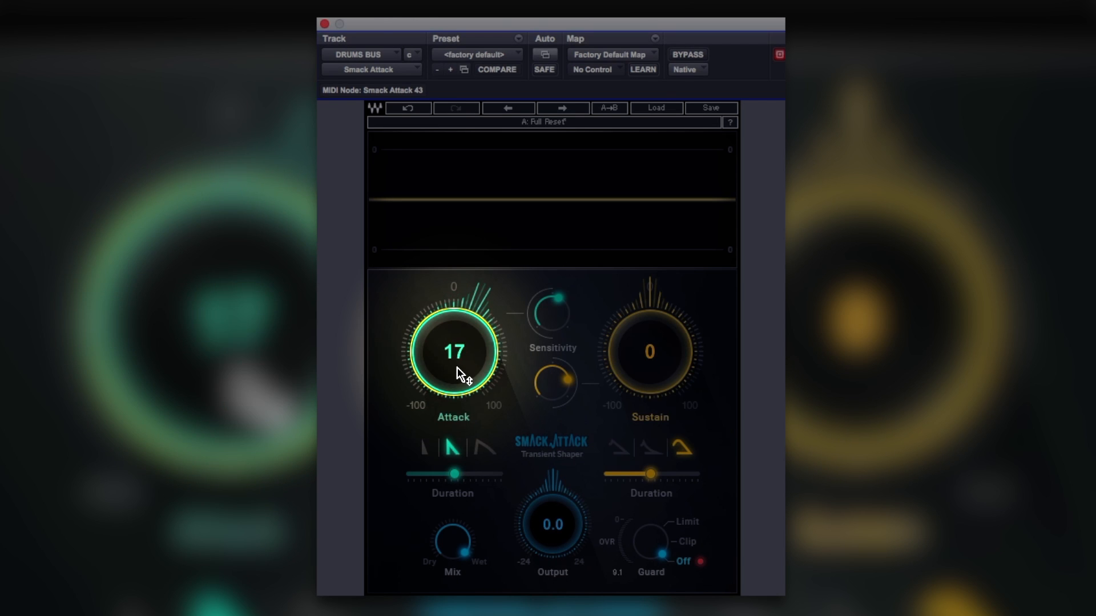
Return Attack to 0 and set the sustain Sensitivity to about 80
{"action": "left_click_drag", "start_coordinate": [453, 352], "coordinate": [453, 406]}
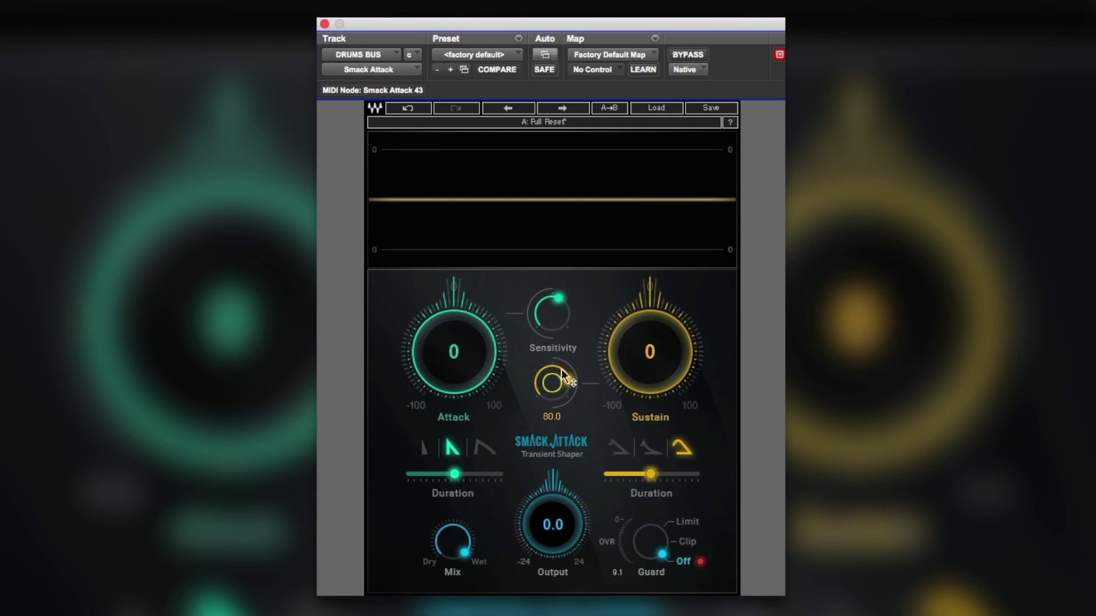
{"action": "left_click_drag", "start_coordinate": [558, 375], "coordinate": [559, 313]}
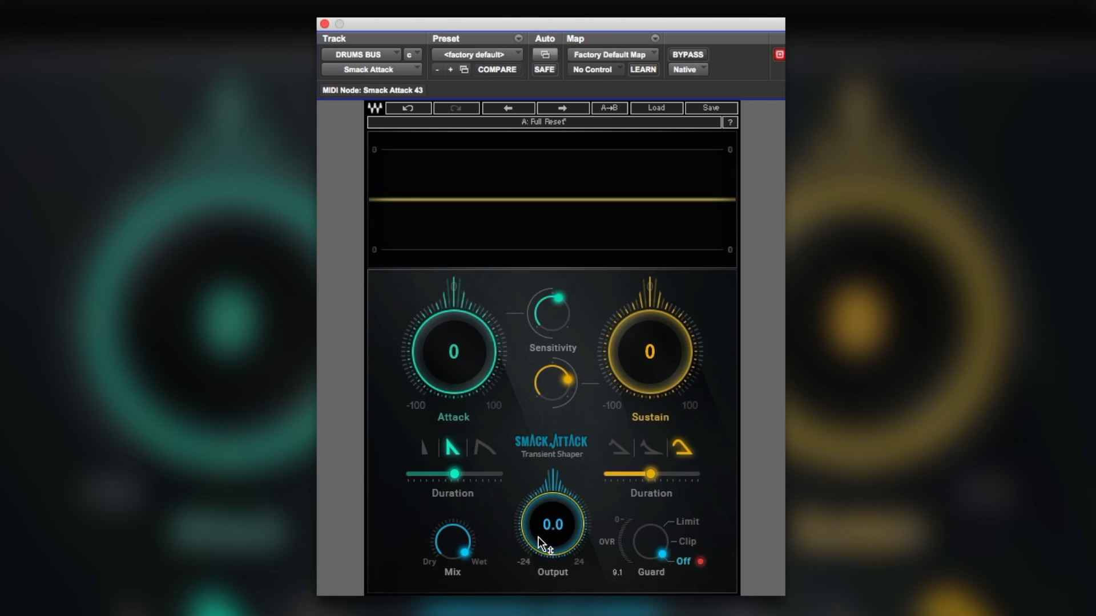
{"action": "mouse_move", "coordinate": [466, 379]}
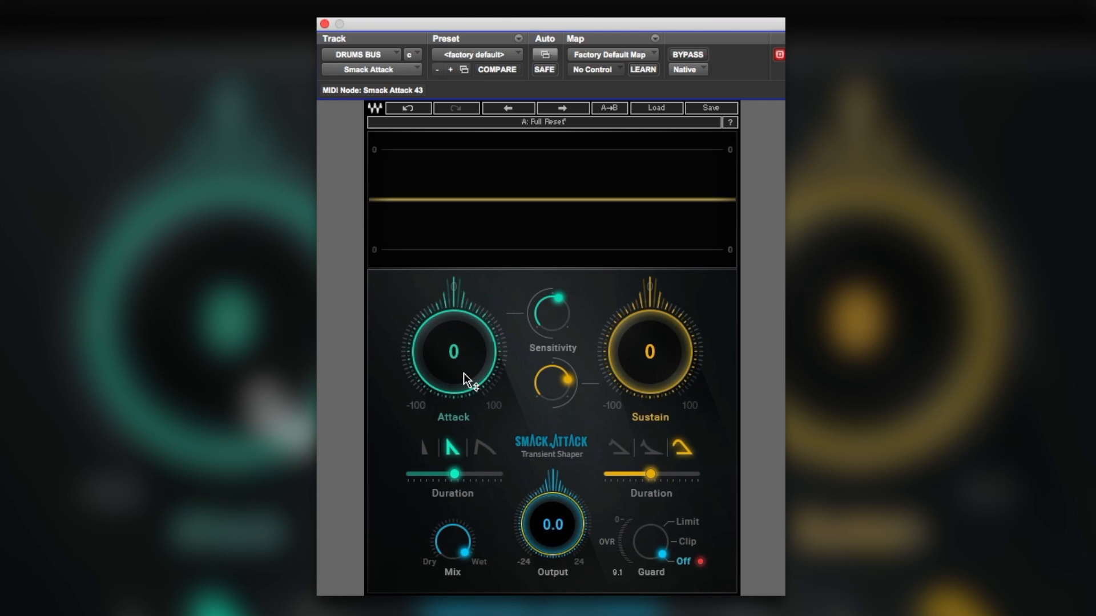
{"action": "mouse_move", "coordinate": [636, 362]}
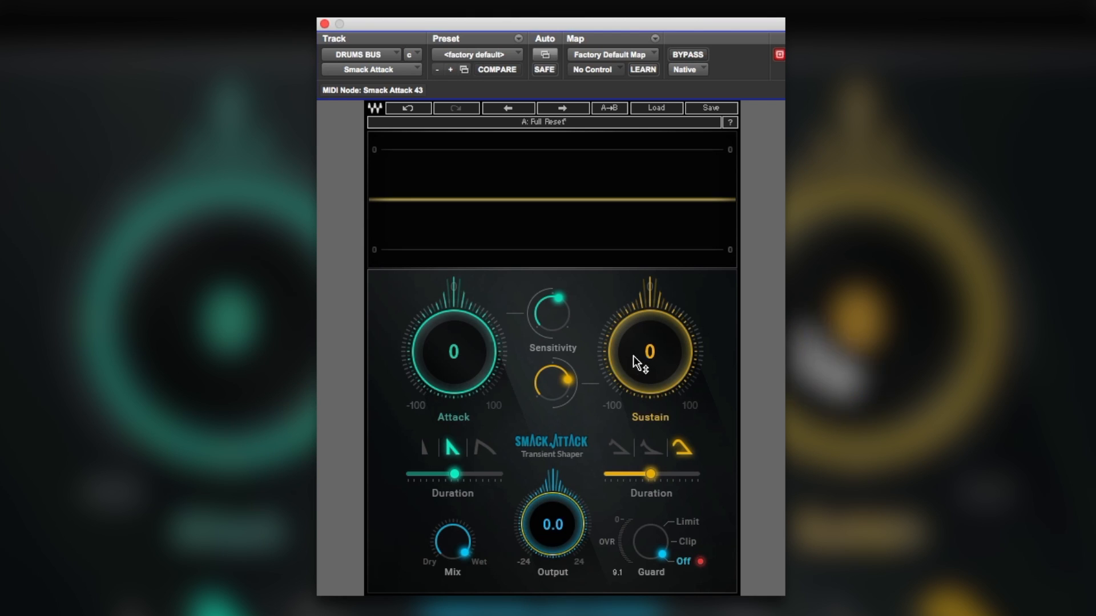
Raise Sustain from 0 to about 26 during drum playback
{"action": "left_click_drag", "start_coordinate": [648, 350], "coordinate": [648, 315]}
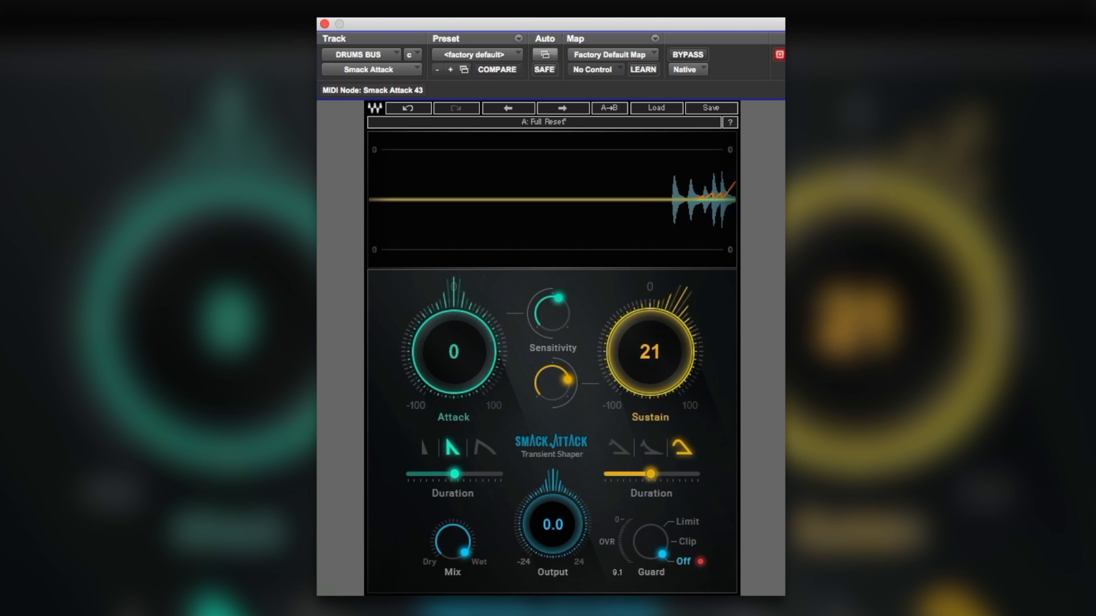
{"action": "left_click_drag", "start_coordinate": [650, 352], "coordinate": [650, 322]}
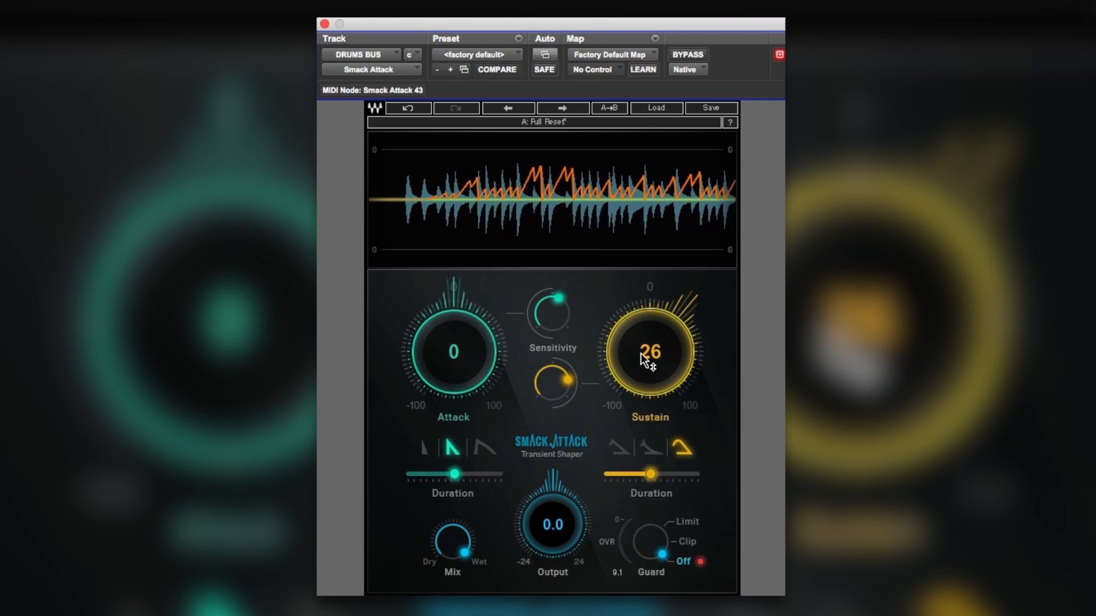
Cut Attack to about -21 briefly, then bring it back to 0
{"action": "left_click_drag", "start_coordinate": [648, 351], "coordinate": [652, 348]}
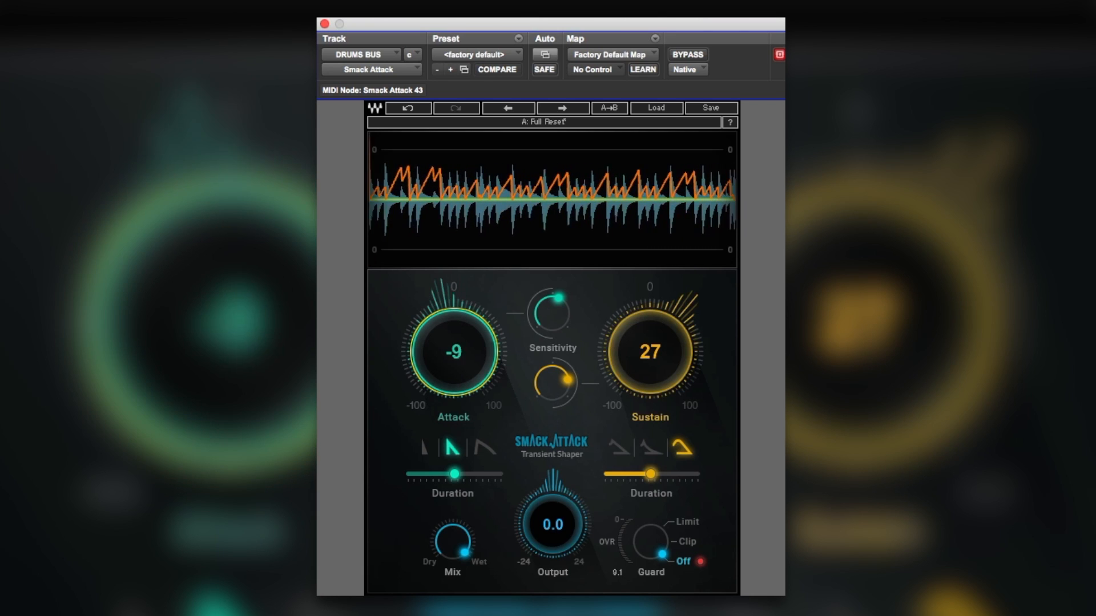
{"action": "left_click_drag", "start_coordinate": [453, 352], "coordinate": [453, 378]}
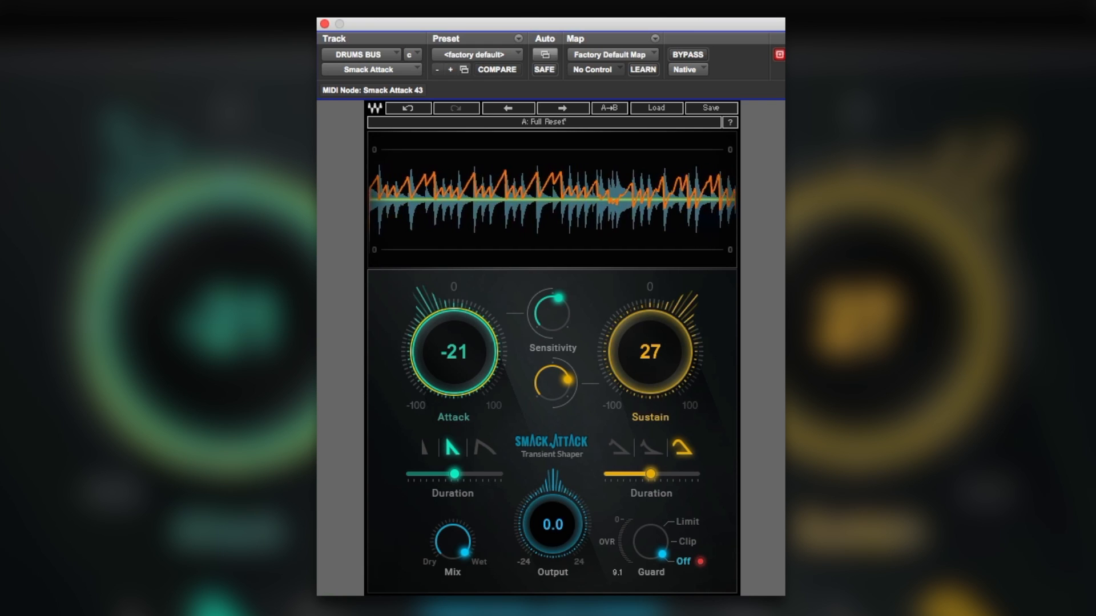
{"action": "left_click_drag", "start_coordinate": [453, 351], "coordinate": [453, 329]}
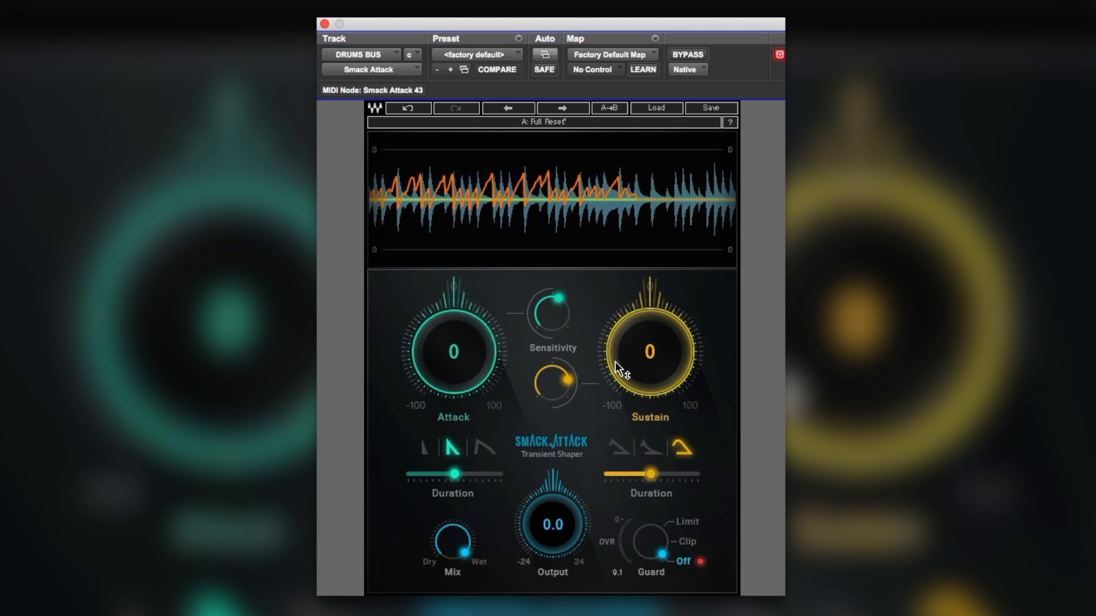
Raise Sustain to about 41 and cut Attack to about -36
{"action": "left_click_drag", "start_coordinate": [649, 351], "coordinate": [649, 322]}
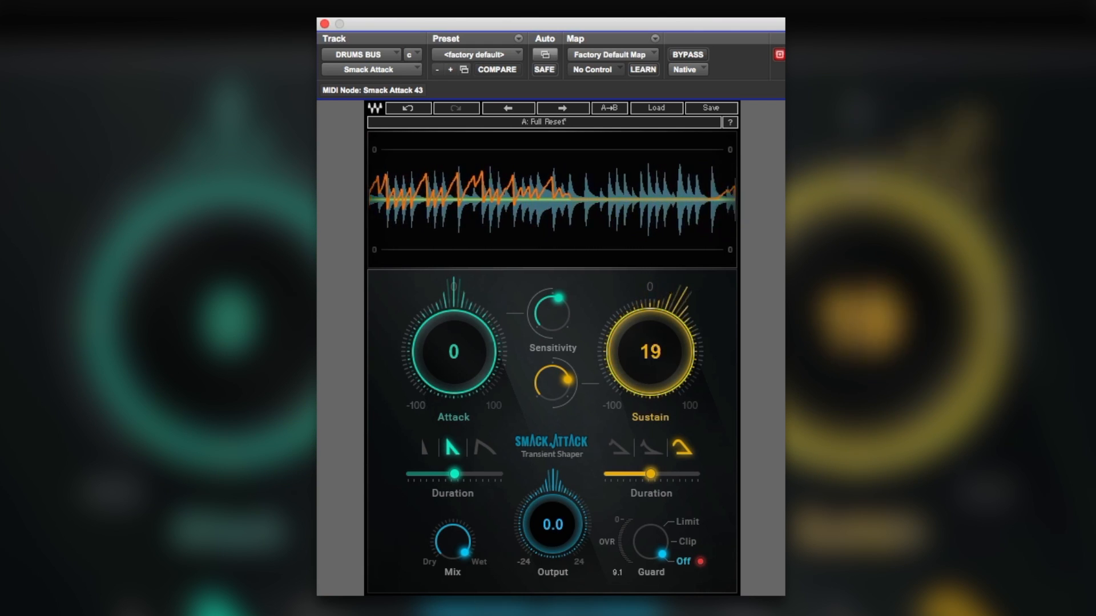
{"action": "left_click_drag", "start_coordinate": [649, 351], "coordinate": [650, 307]}
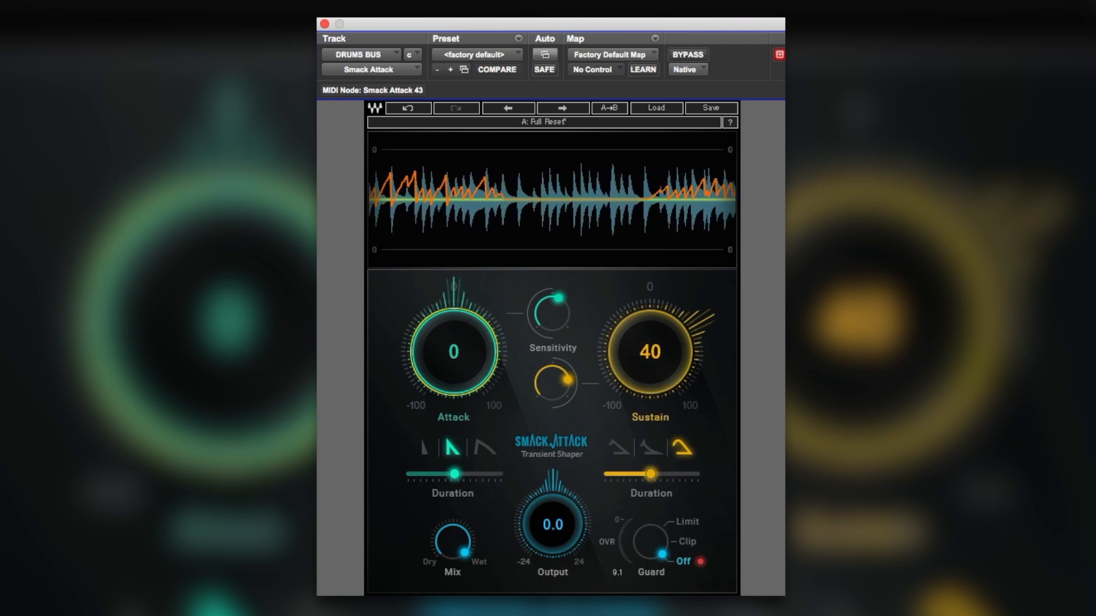
{"action": "left_click_drag", "start_coordinate": [453, 352], "coordinate": [454, 392]}
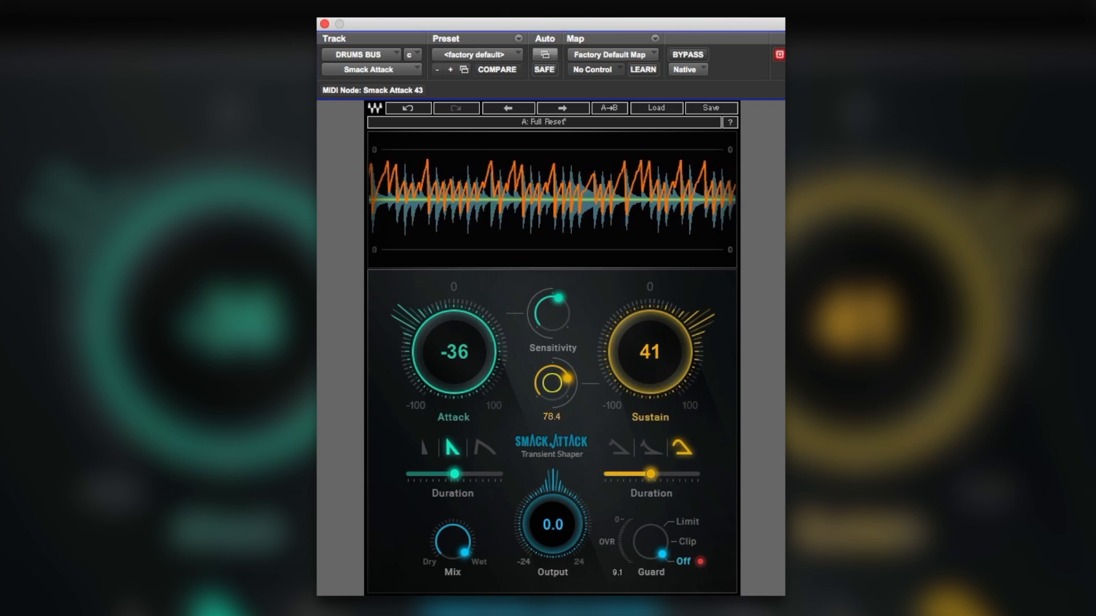
Deepen Attack to about -39 and select the softest attack shape
{"action": "left_click_drag", "start_coordinate": [553, 381], "coordinate": [552, 398]}
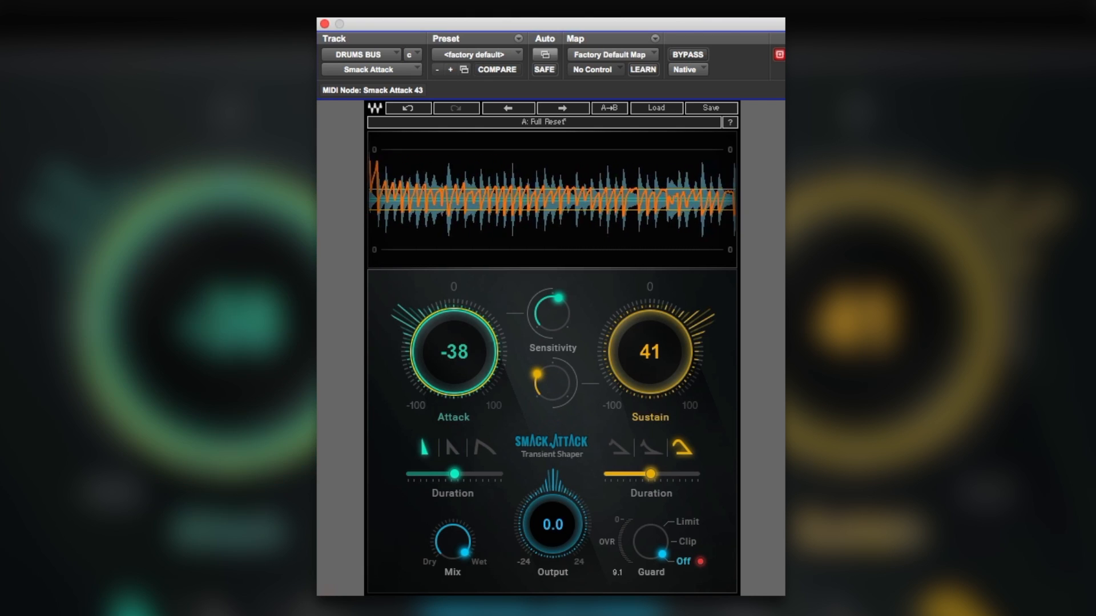
{"action": "left_click", "coordinate": [479, 457]}
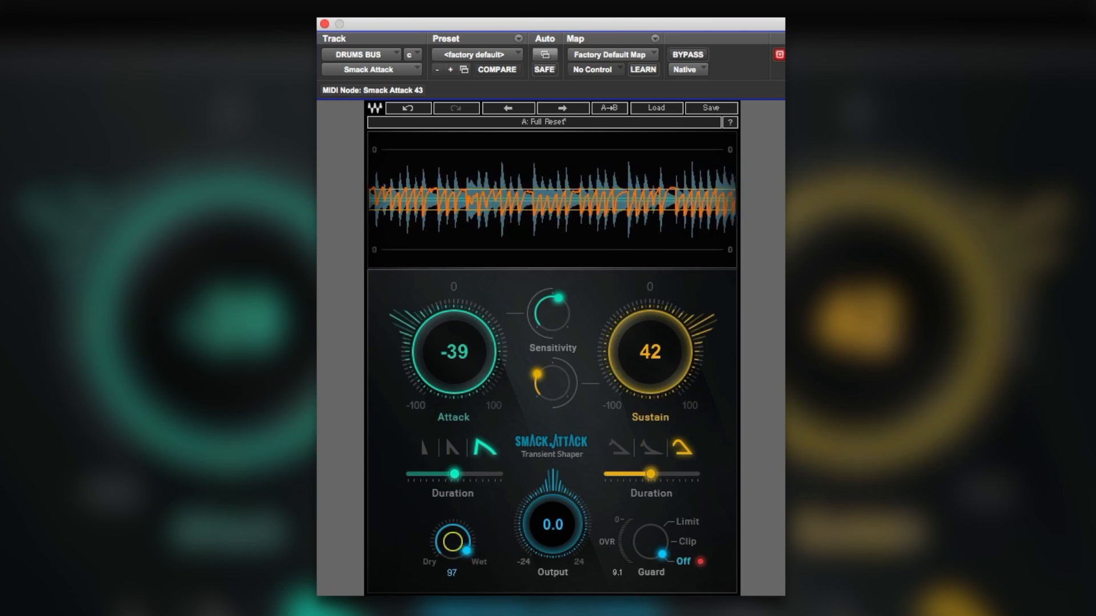
Sweep Mix down to about 56 and back to fully wet, then raise Sustain to 50
{"action": "left_click_drag", "start_coordinate": [462, 538], "coordinate": [458, 552]}
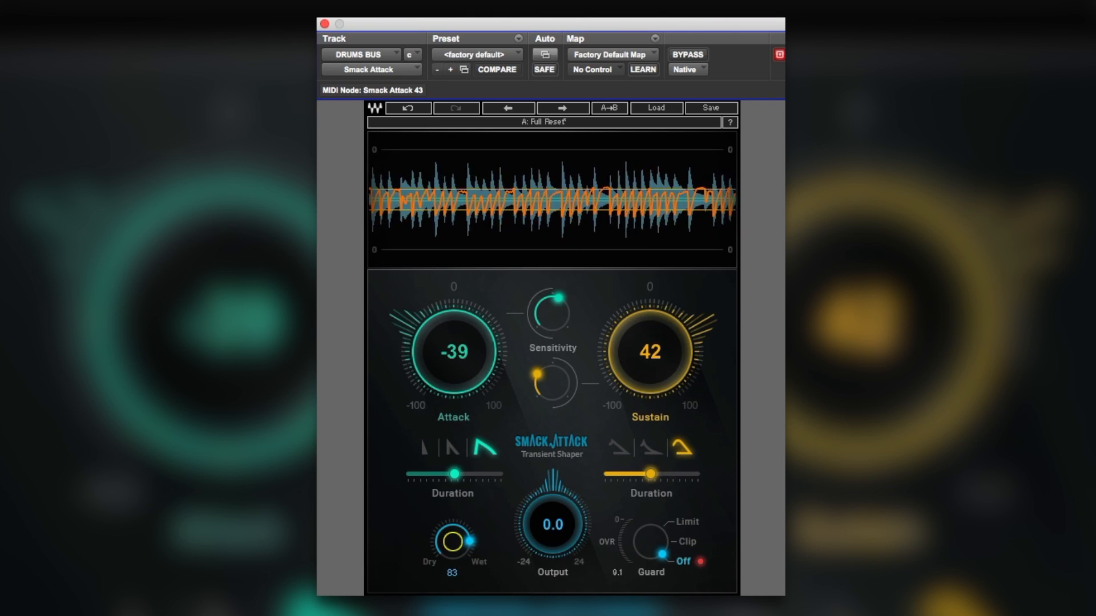
{"action": "left_click_drag", "start_coordinate": [463, 539], "coordinate": [448, 540]}
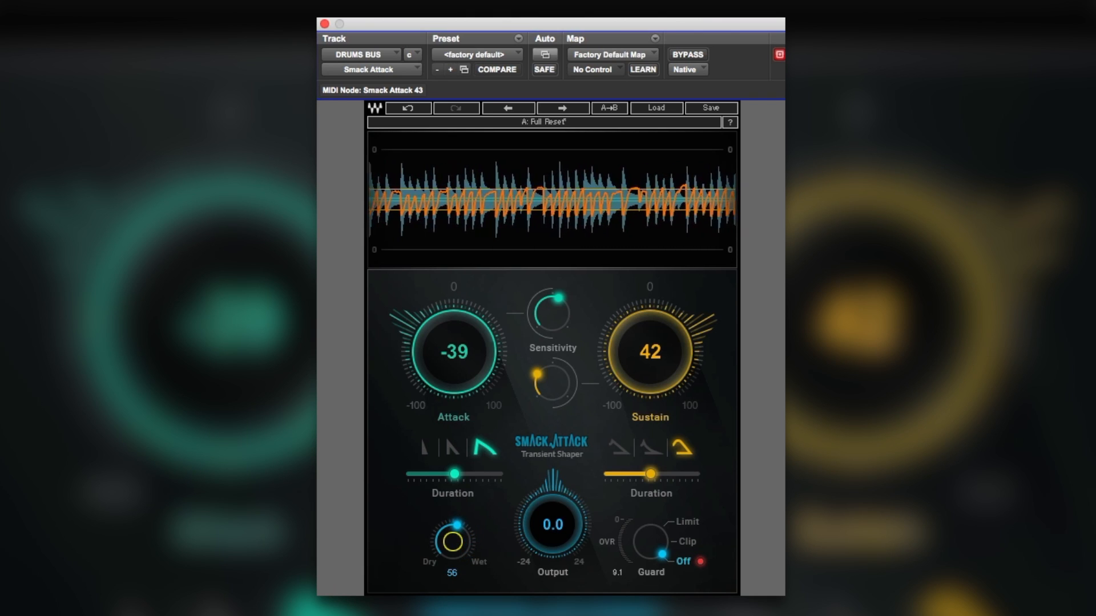
{"action": "left_click_drag", "start_coordinate": [452, 538], "coordinate": [464, 528]}
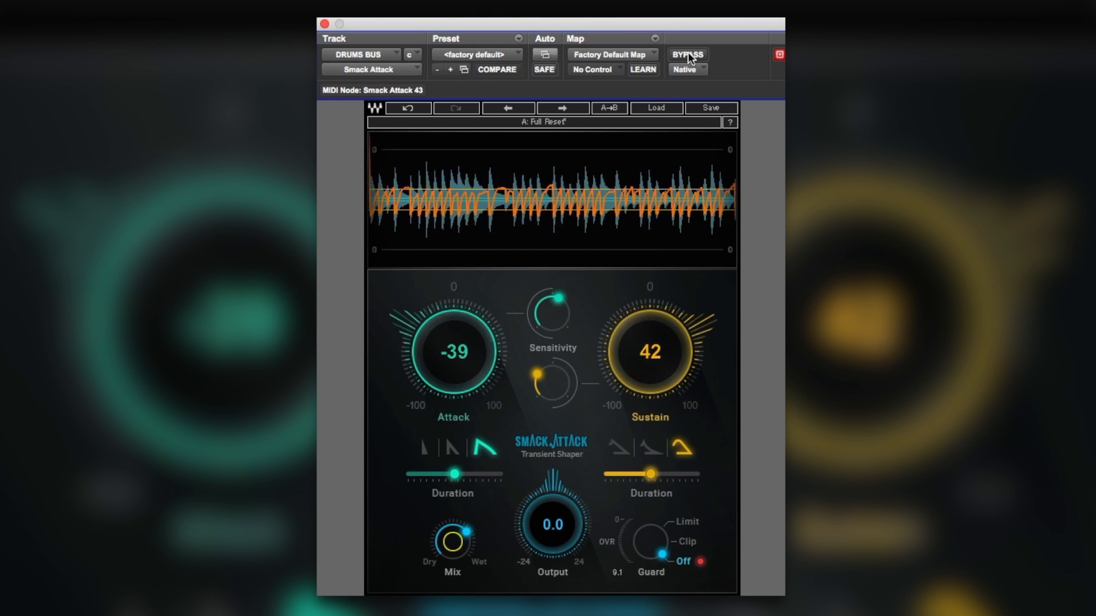
{"action": "left_click_drag", "start_coordinate": [649, 352], "coordinate": [648, 328]}
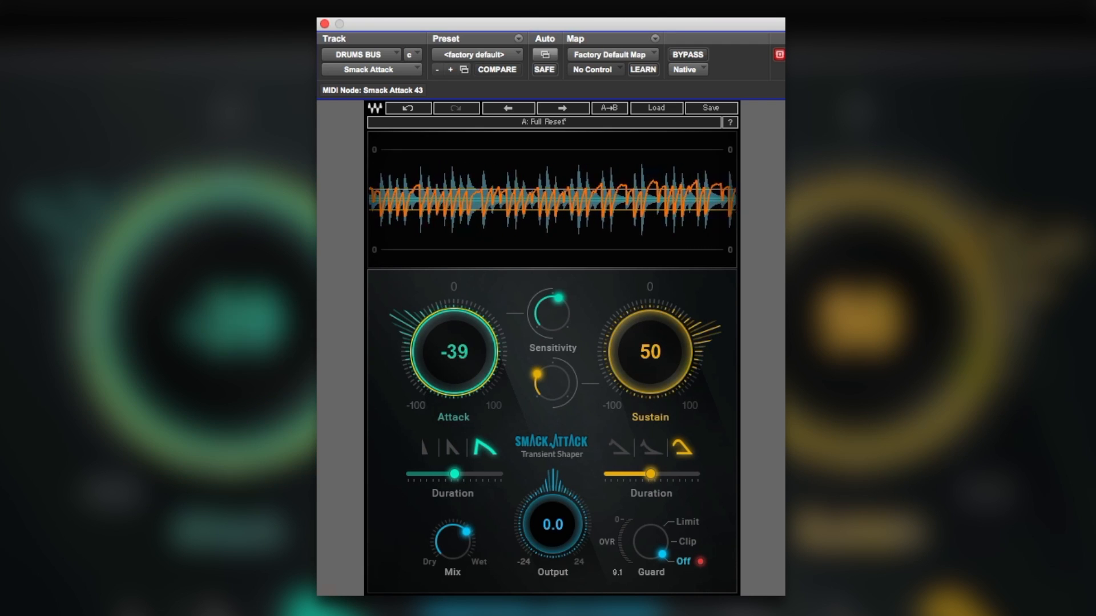
A/B the shaped drums against bypass, leaving the effect active and fully wet
{"action": "left_click", "coordinate": [687, 55]}
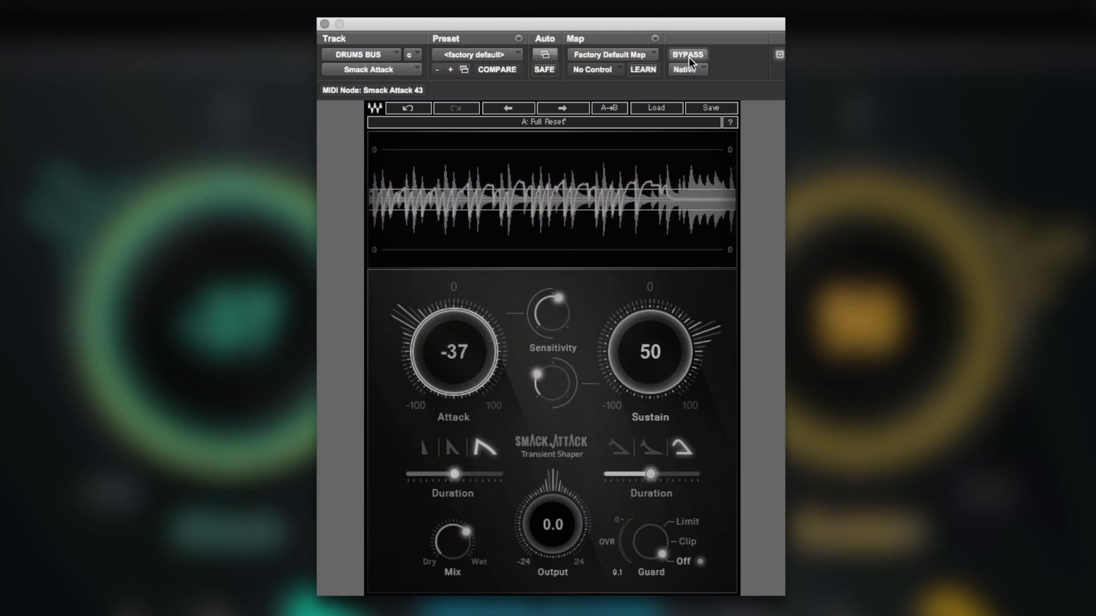
{"action": "left_click", "coordinate": [687, 55]}
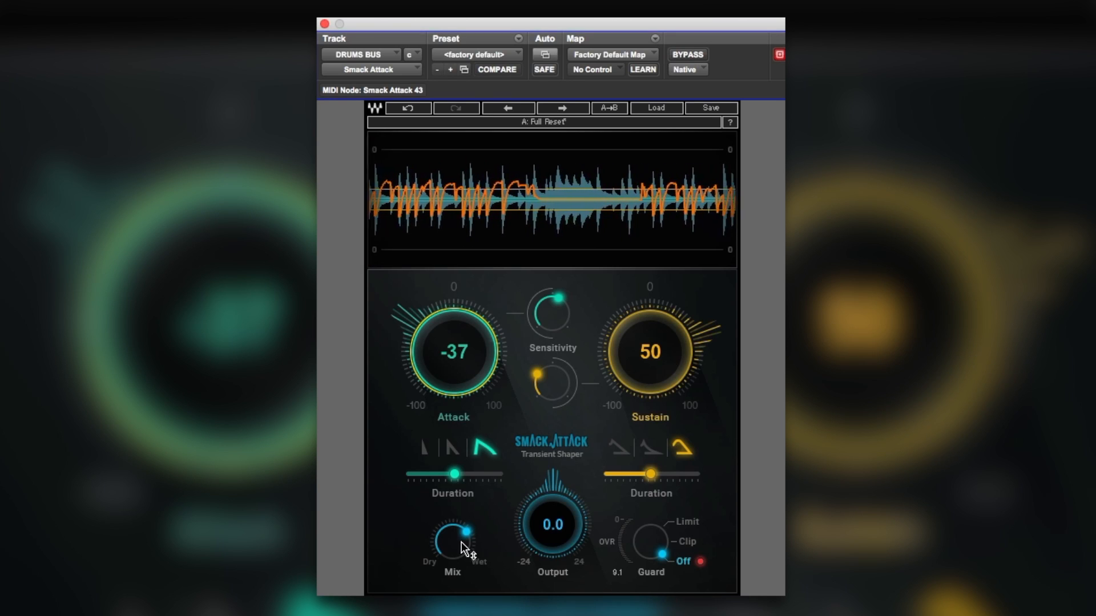
{"action": "left_click_drag", "start_coordinate": [451, 541], "coordinate": [461, 531]}
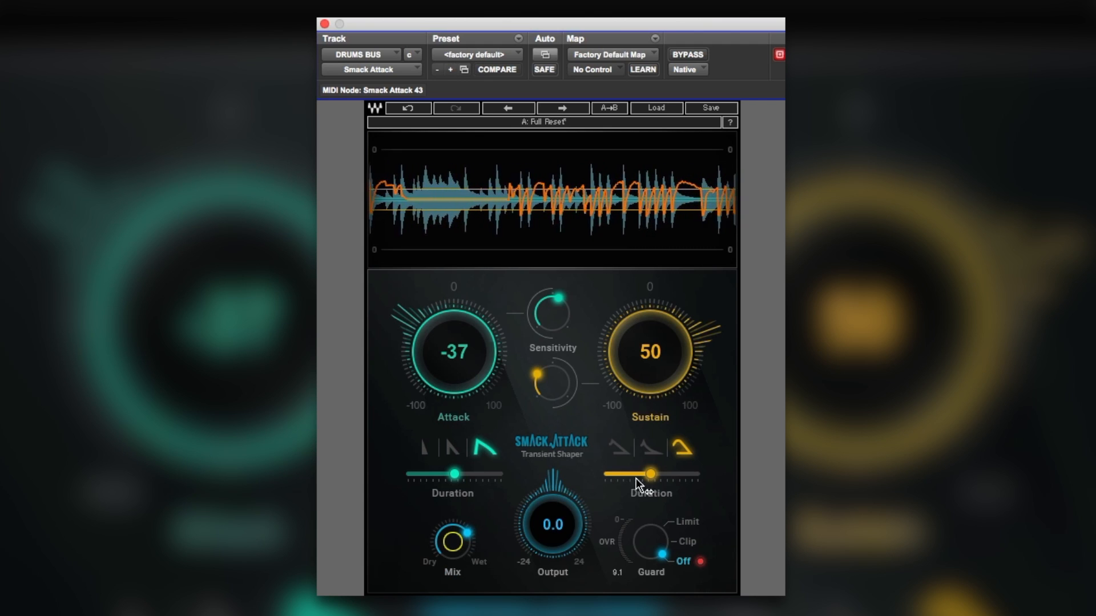
Set Sustain Duration to about 200 and blend Mix down to about 71
{"action": "left_click_drag", "start_coordinate": [651, 474], "coordinate": [646, 474]}
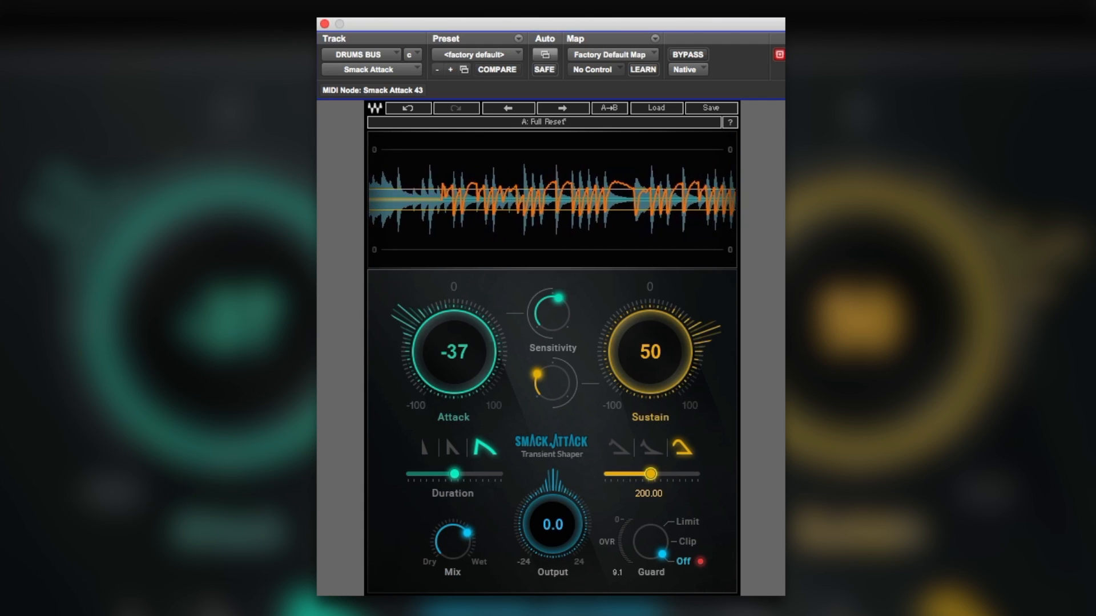
{"action": "left_click_drag", "start_coordinate": [646, 474], "coordinate": [656, 474]}
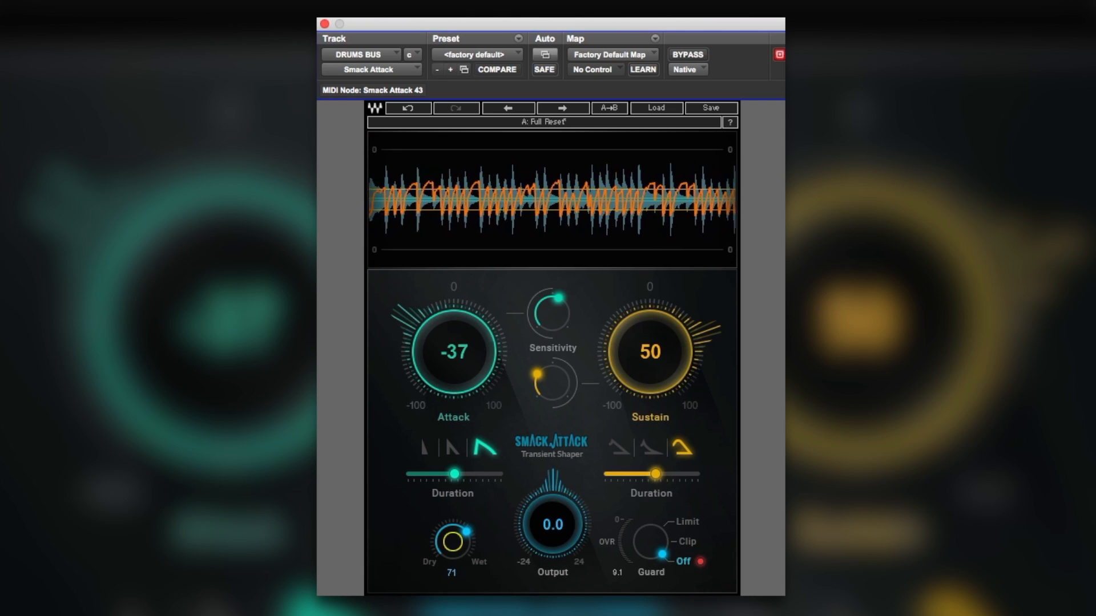
{"action": "left_click_drag", "start_coordinate": [452, 537], "coordinate": [465, 542]}
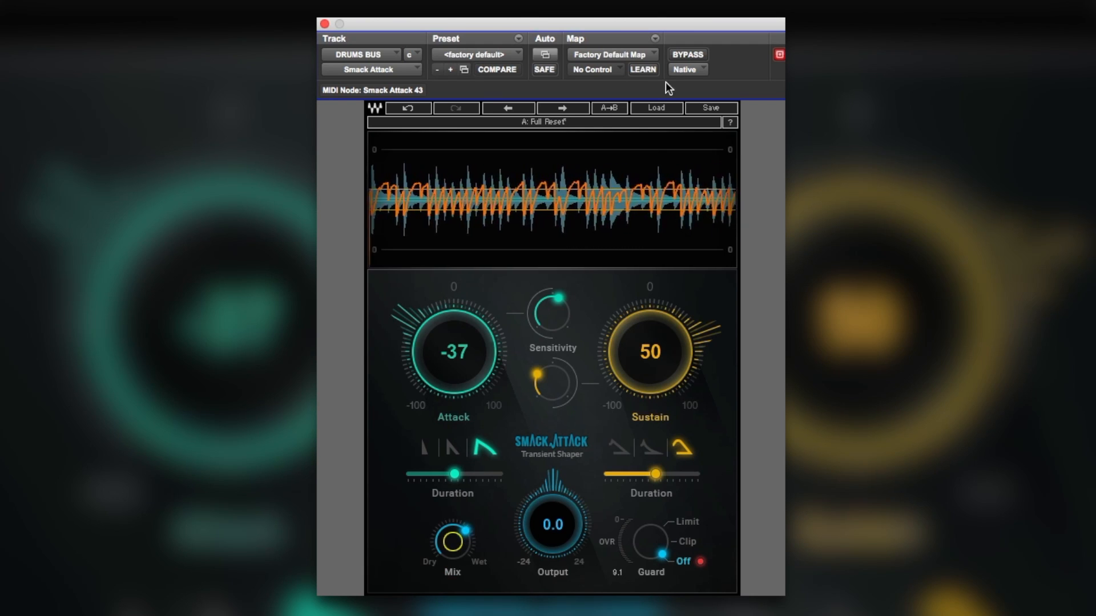
Toggle BYPASS repeatedly to compare processed and dry drums, ending bypassed
{"action": "left_click", "coordinate": [686, 54]}
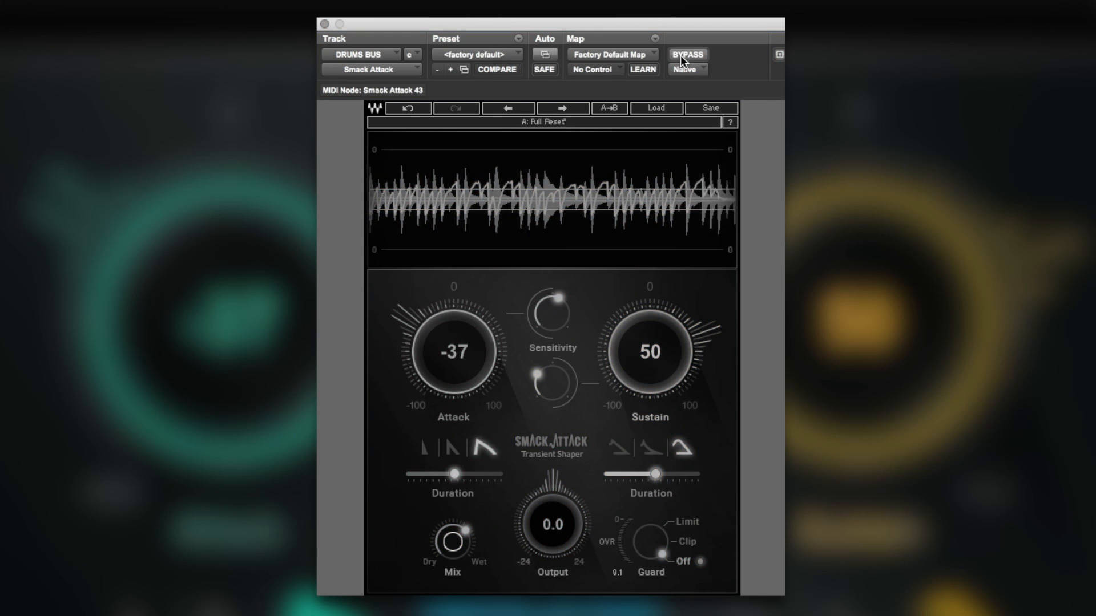
{"action": "left_click", "coordinate": [688, 55]}
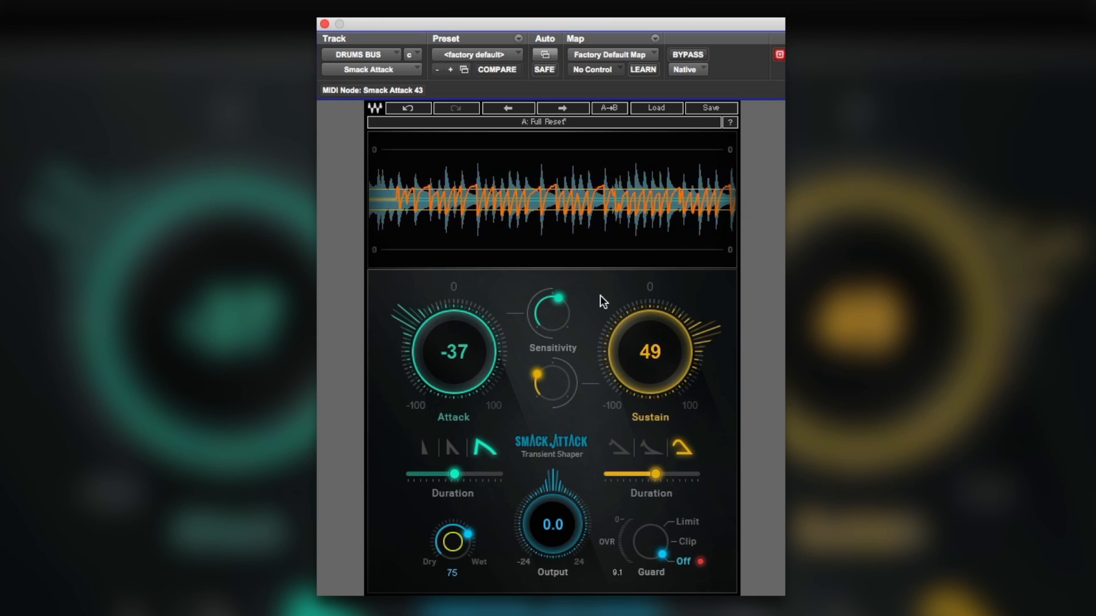
{"action": "left_click", "coordinate": [687, 53]}
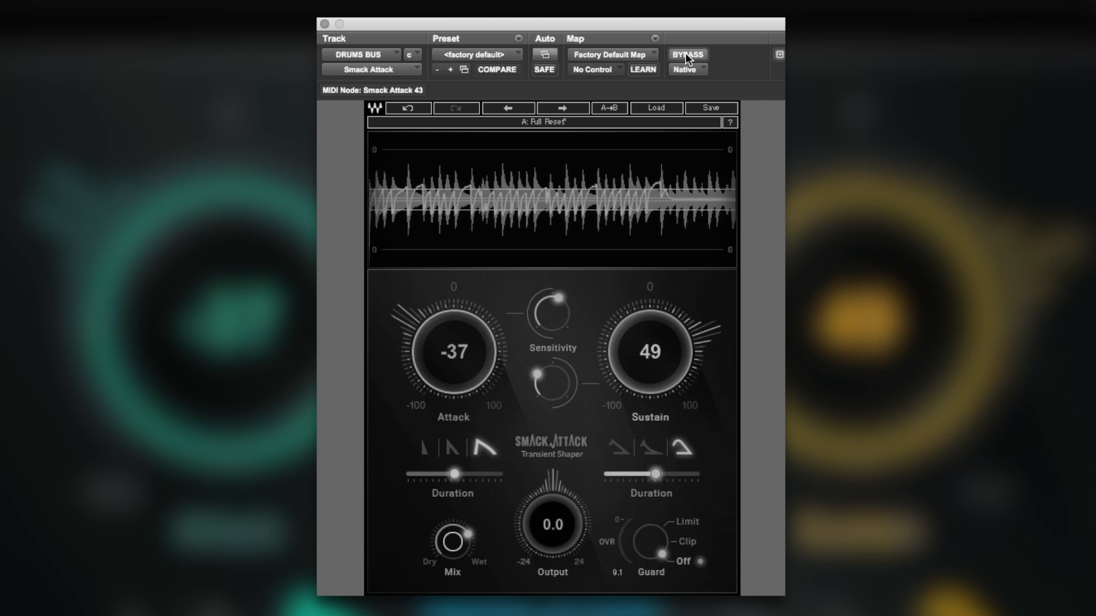
{"action": "left_click", "coordinate": [688, 54]}
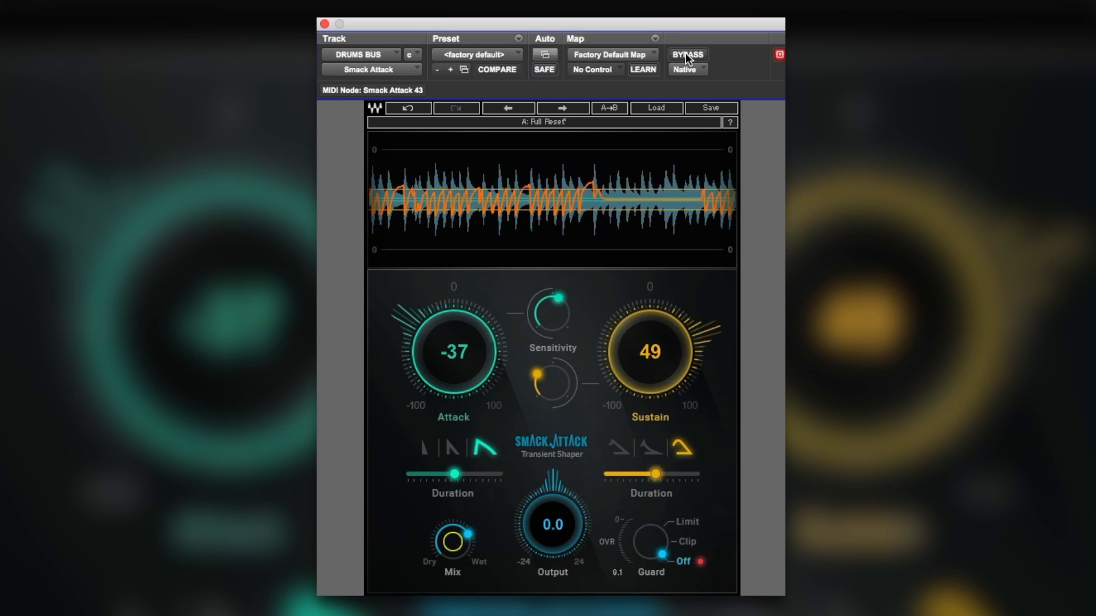
{"action": "left_click", "coordinate": [687, 53]}
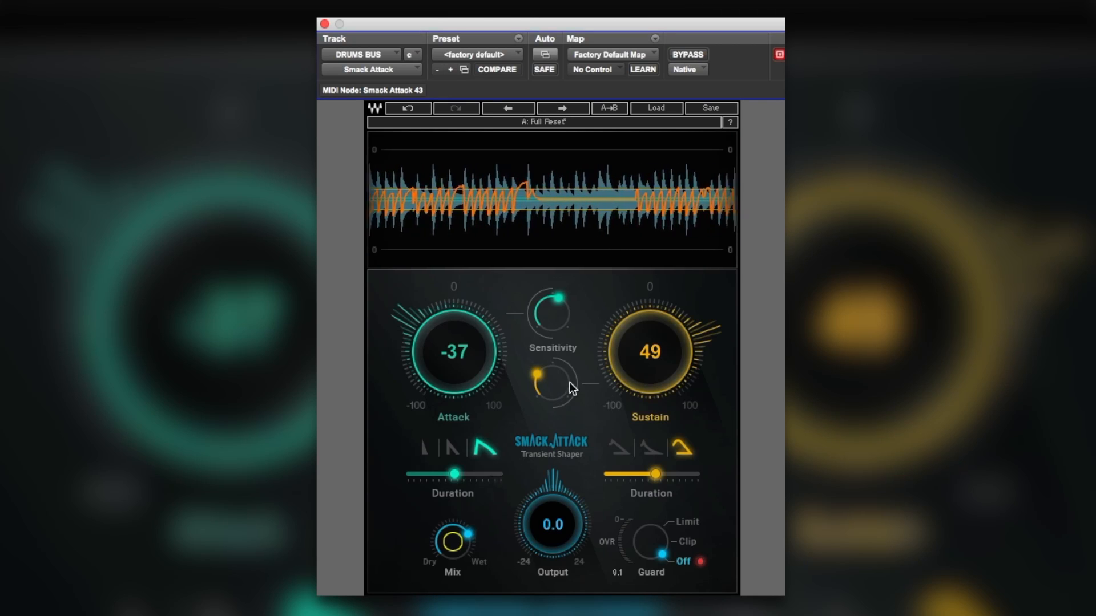
{"action": "mouse_move", "coordinate": [687, 55]}
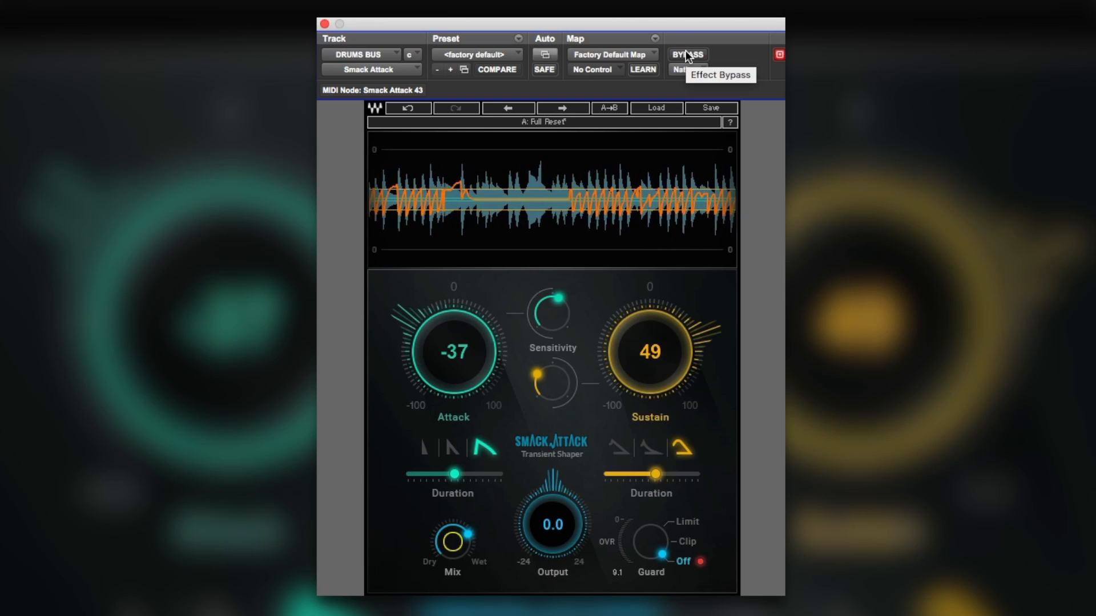
{"action": "left_click", "coordinate": [687, 55]}
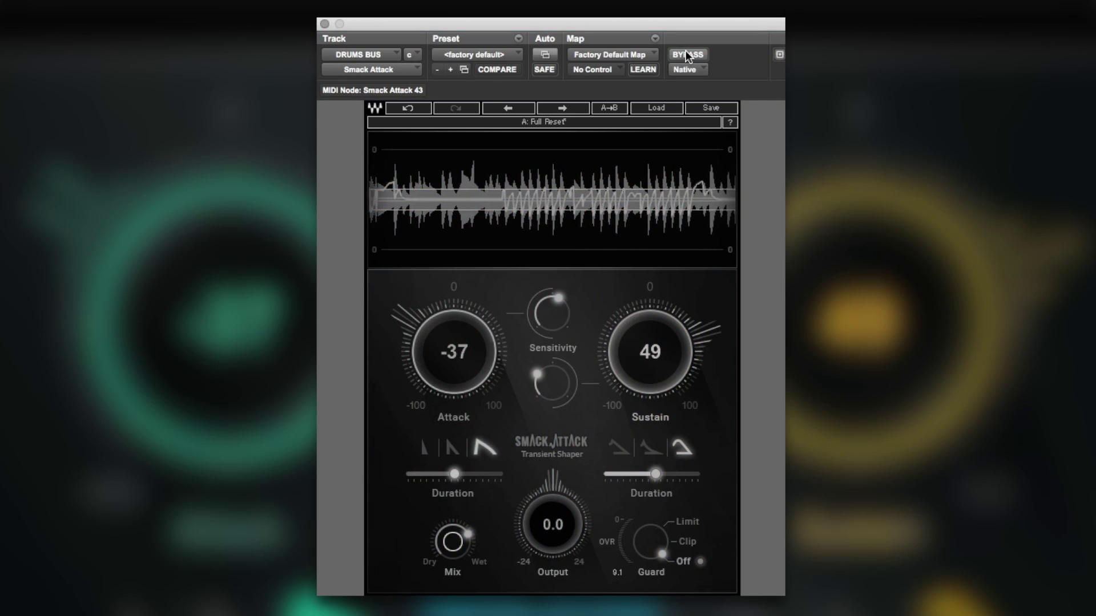